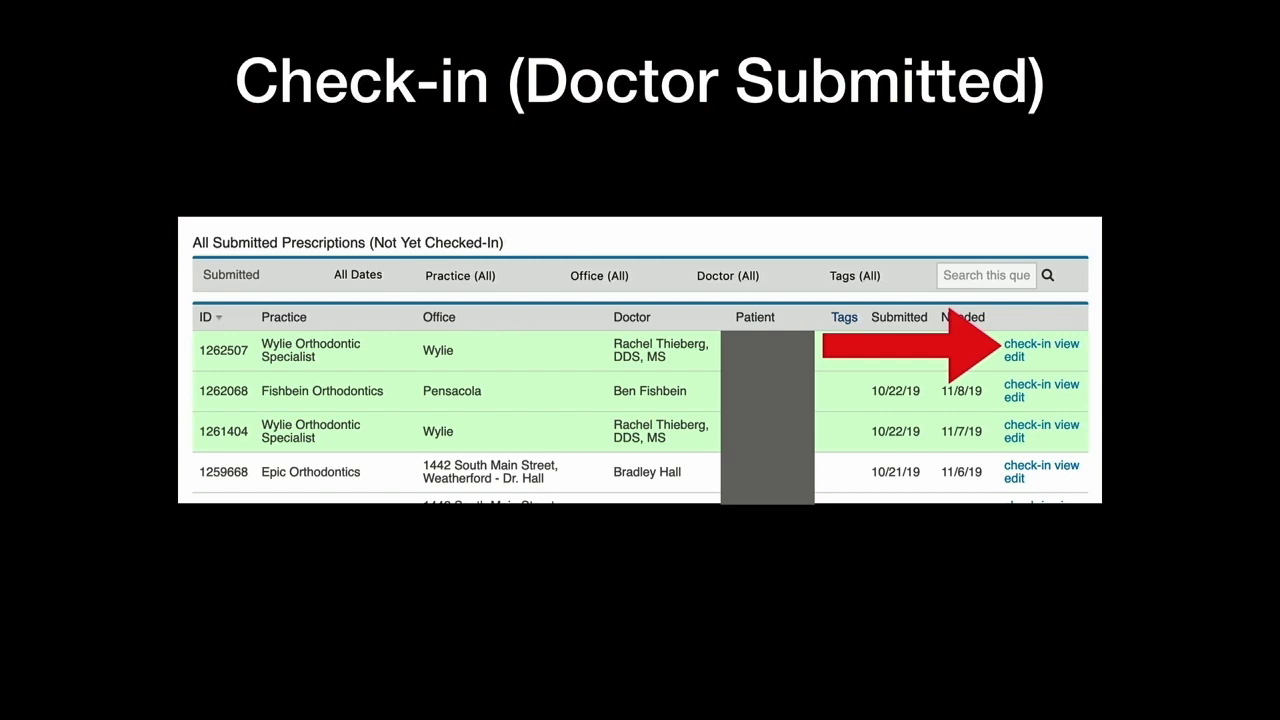
- Start check-in for the submitted prescription from the Not Yet Checked-In list
click(1042, 343)
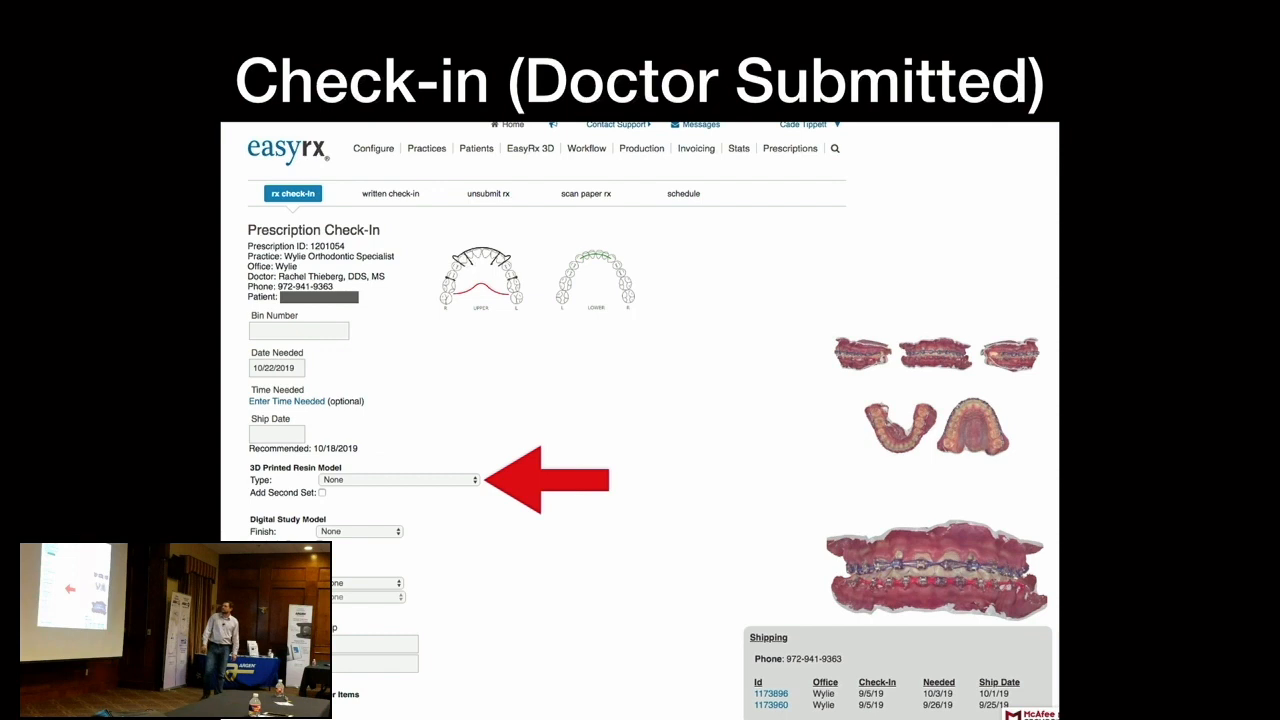
click(398, 479)
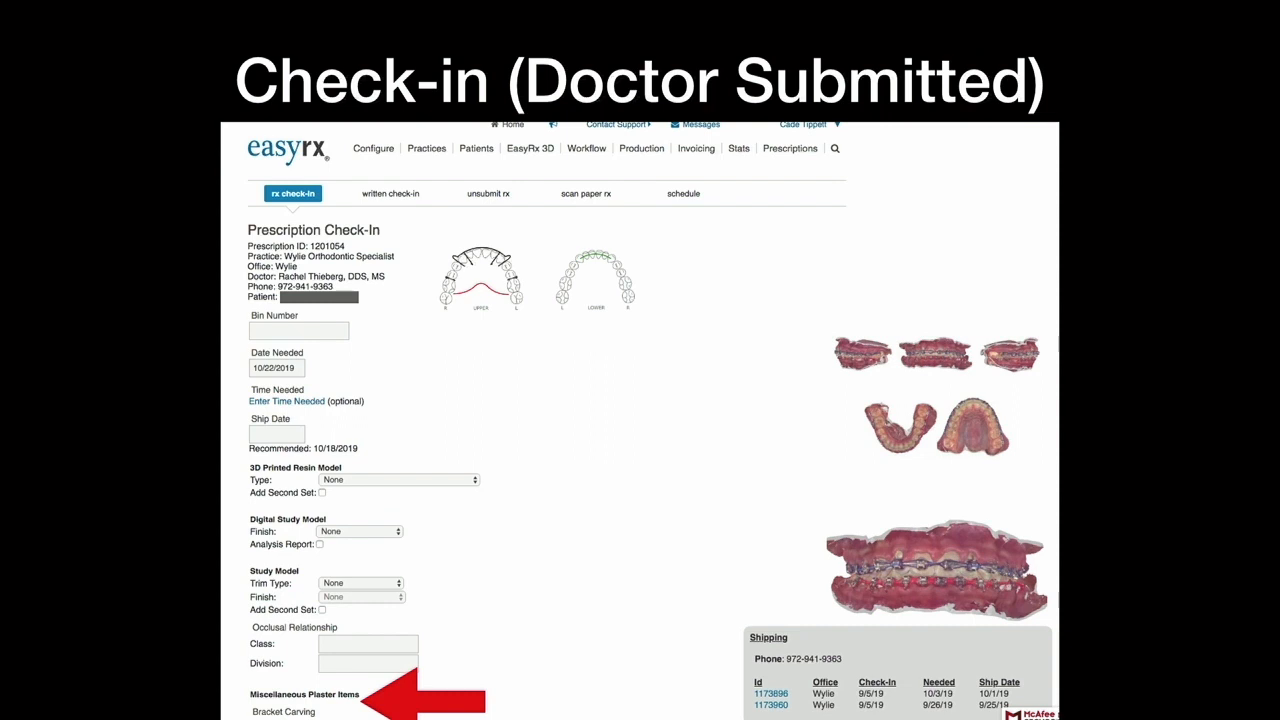
- Open the Add Billing Line Item list showing shipping label, rush fee and bracket carving charges
scroll(down, 3)
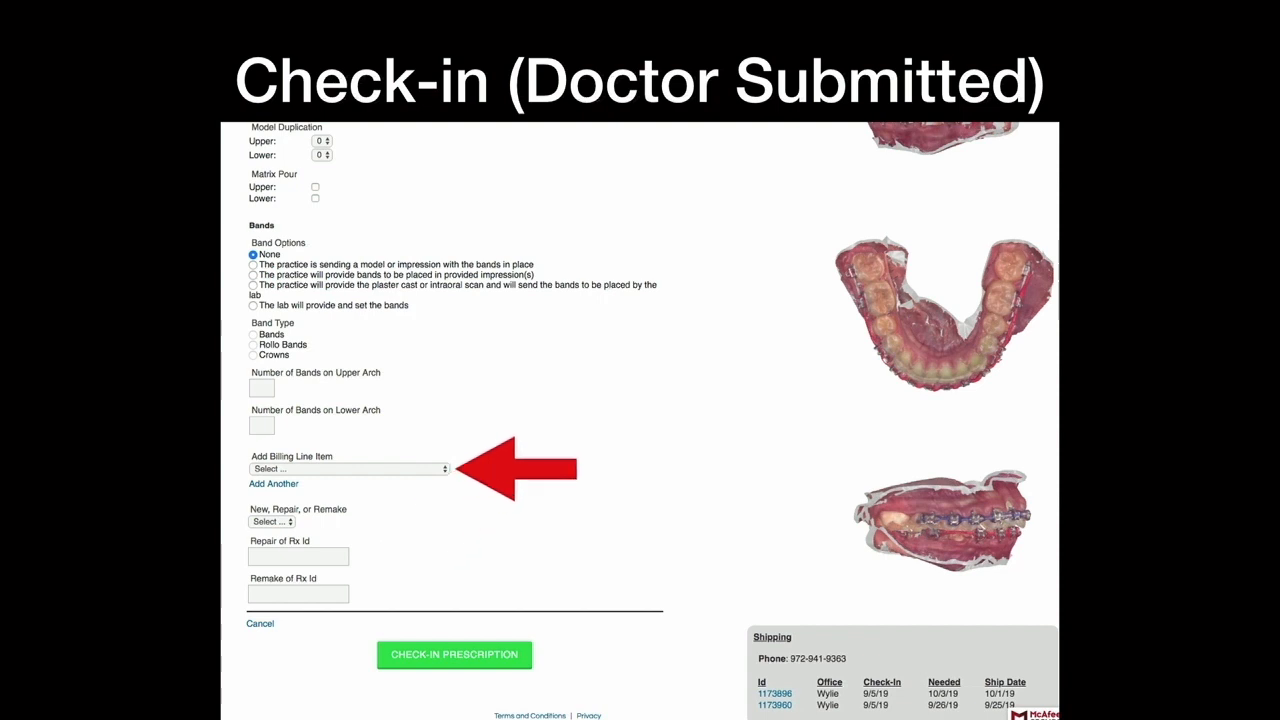
click(348, 468)
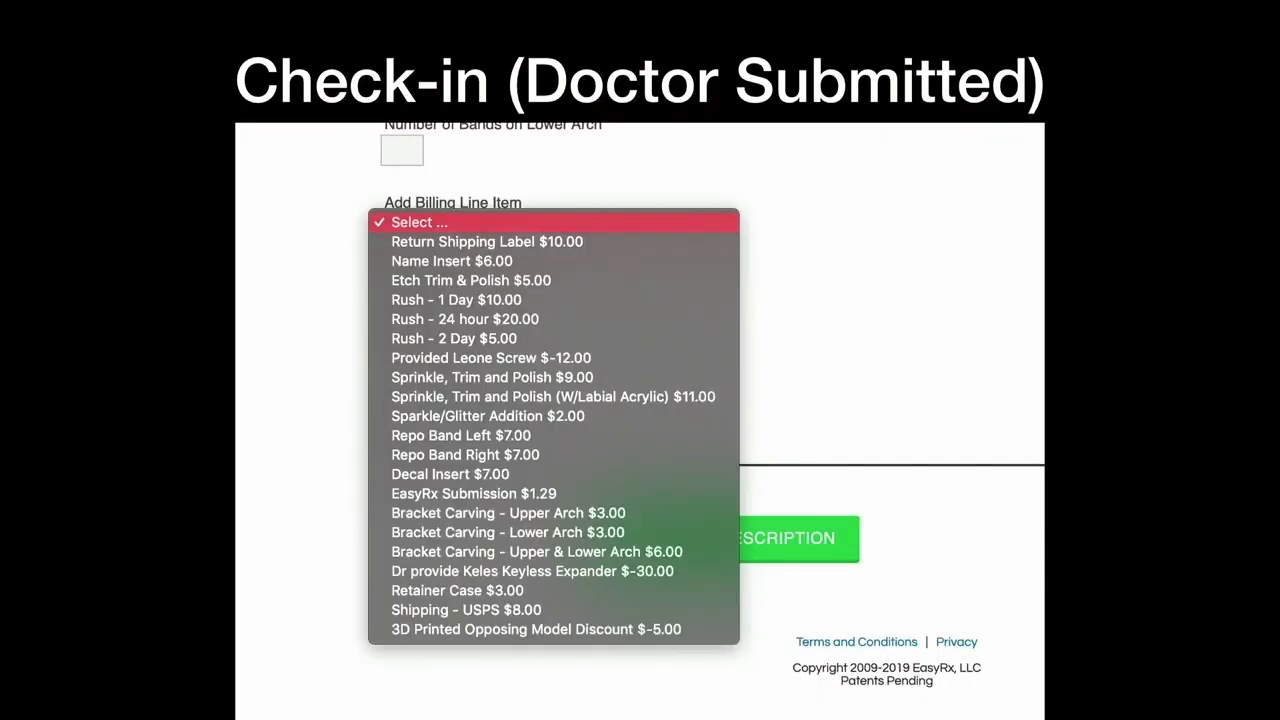